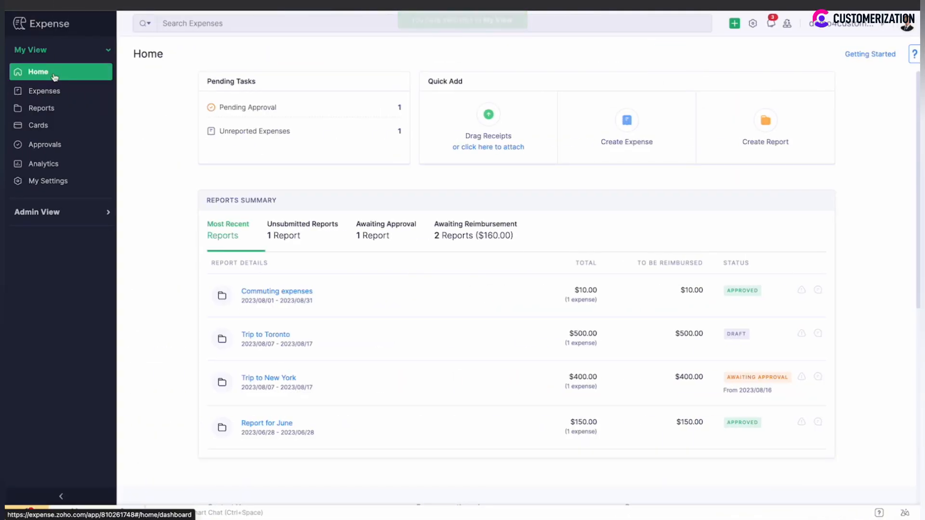
Switch to Admin View and list reports ER-00006 through ER-00002 with statuses
click(36, 212)
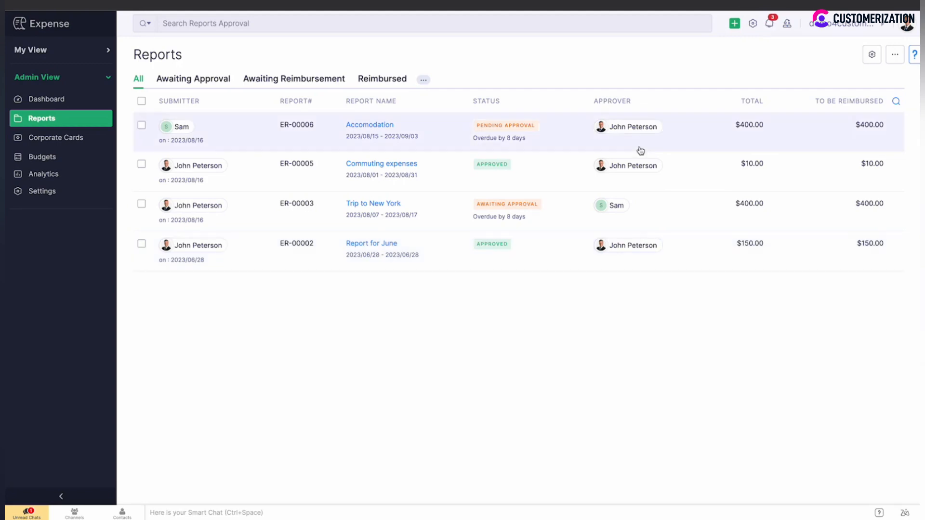
mouse_move(867, 124)
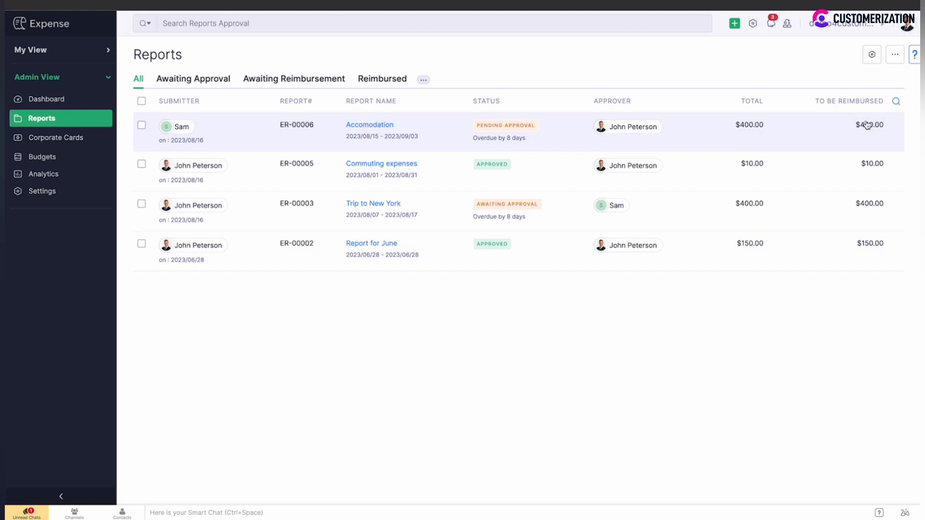
mouse_move(424, 142)
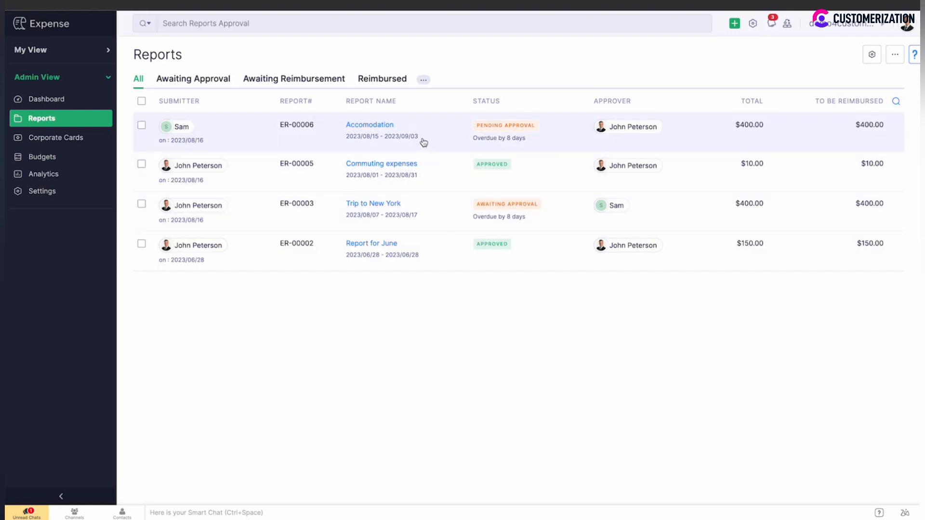
click(370, 124)
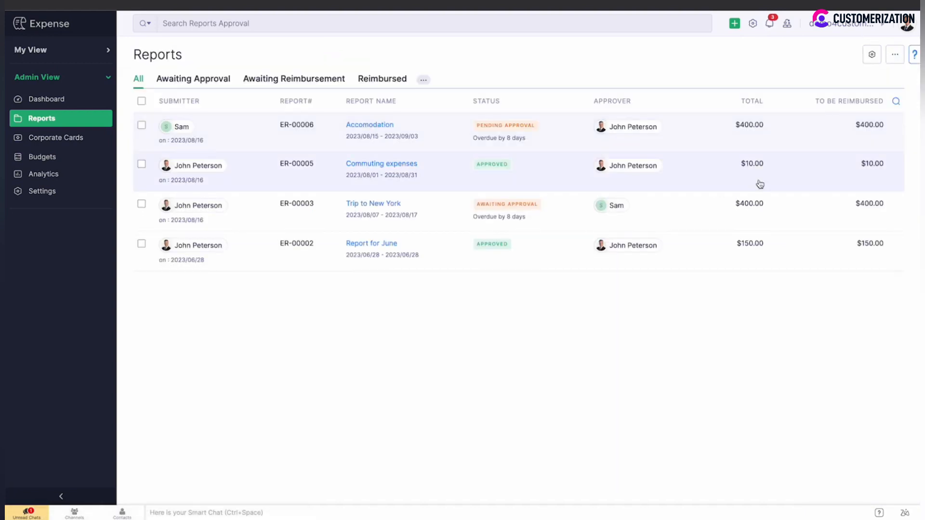
mouse_move(479, 86)
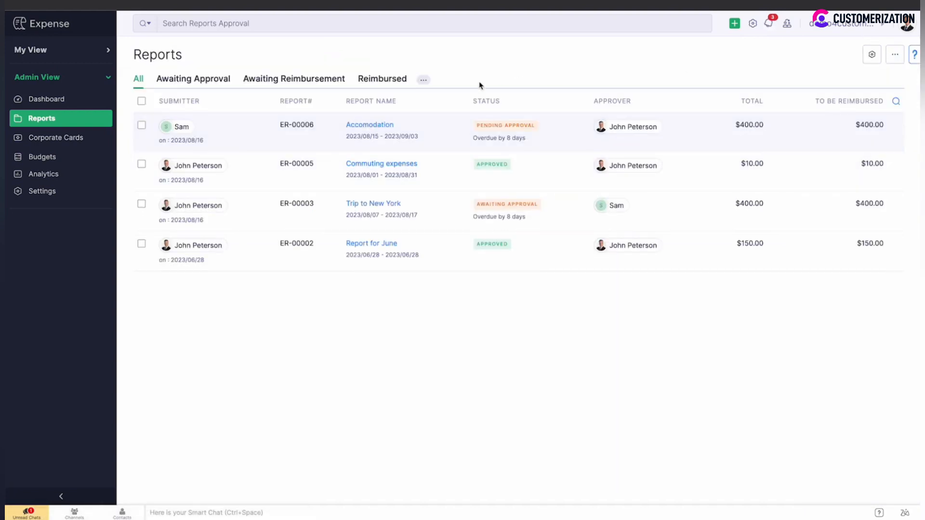
Create a custom view named 'Approved' with criterion Expense Report Status 'is'
click(424, 79)
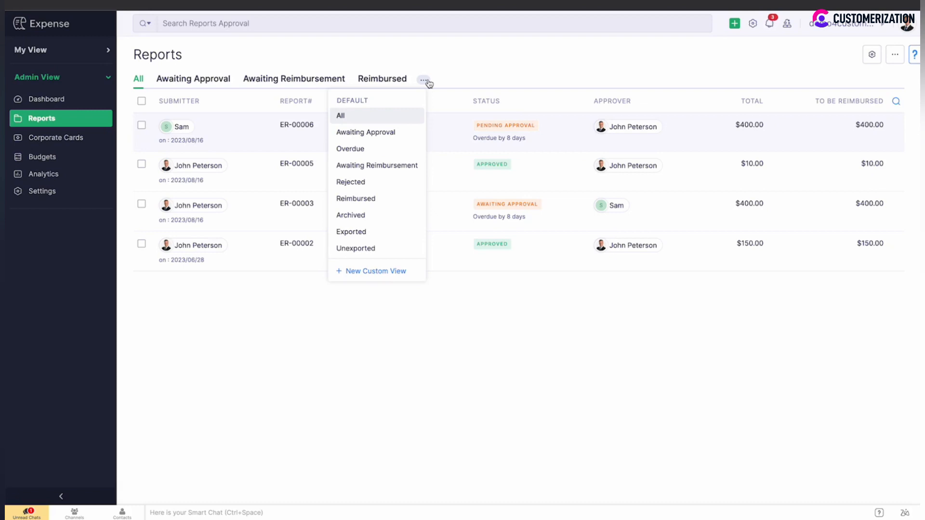
mouse_move(405, 232)
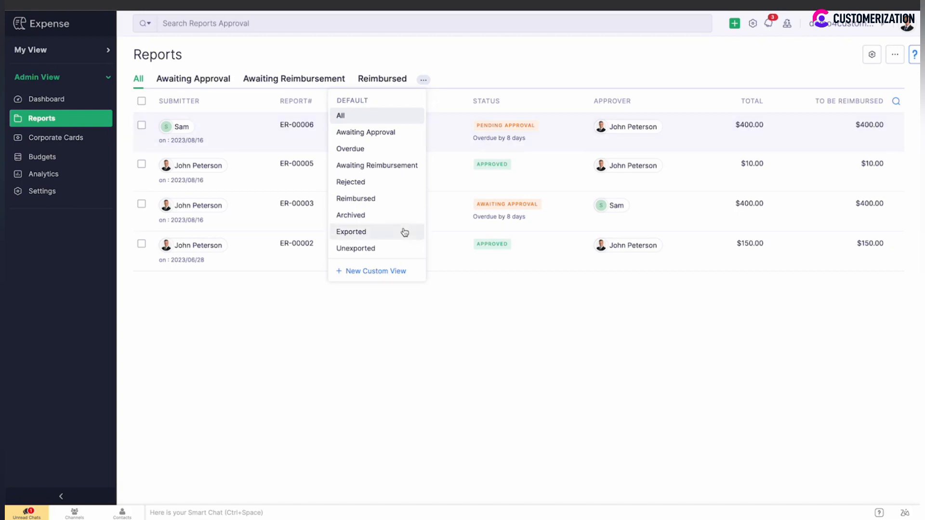
click(375, 271)
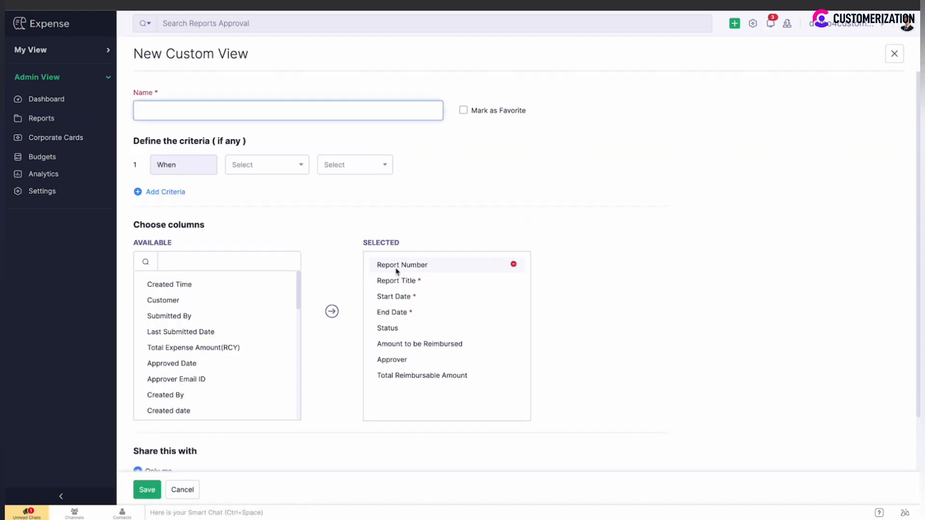
text(Approved)
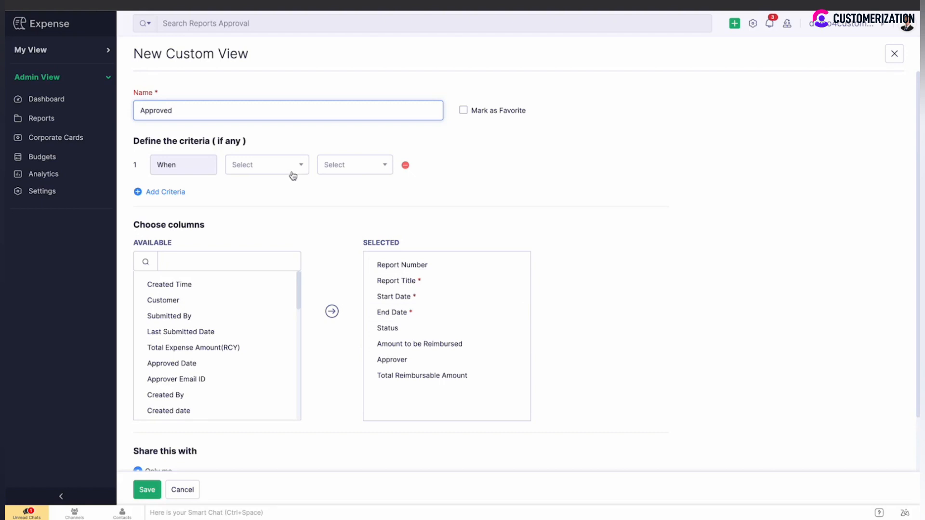
click(266, 165)
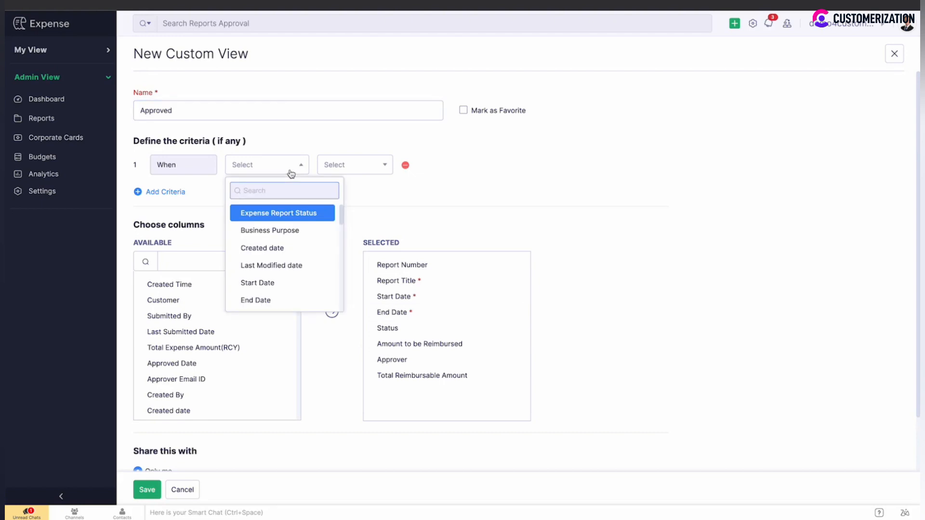
click(279, 213)
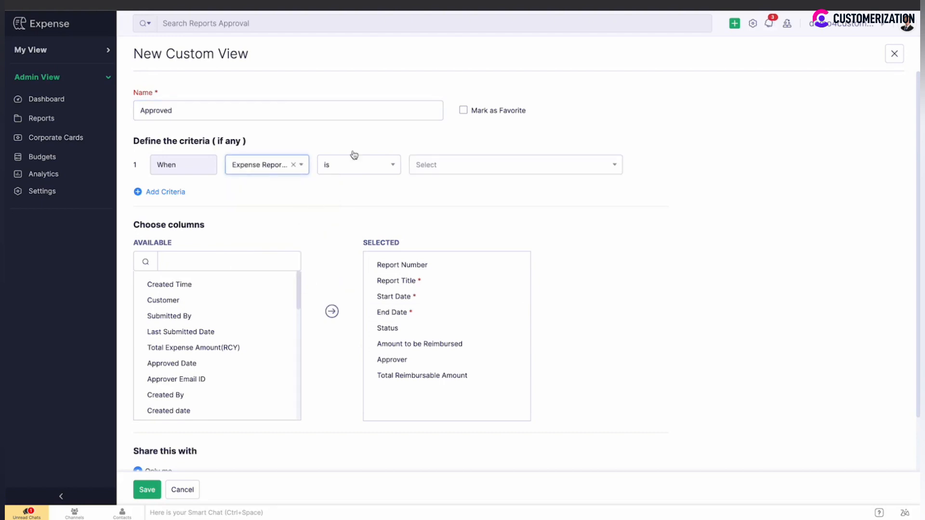
click(514, 164)
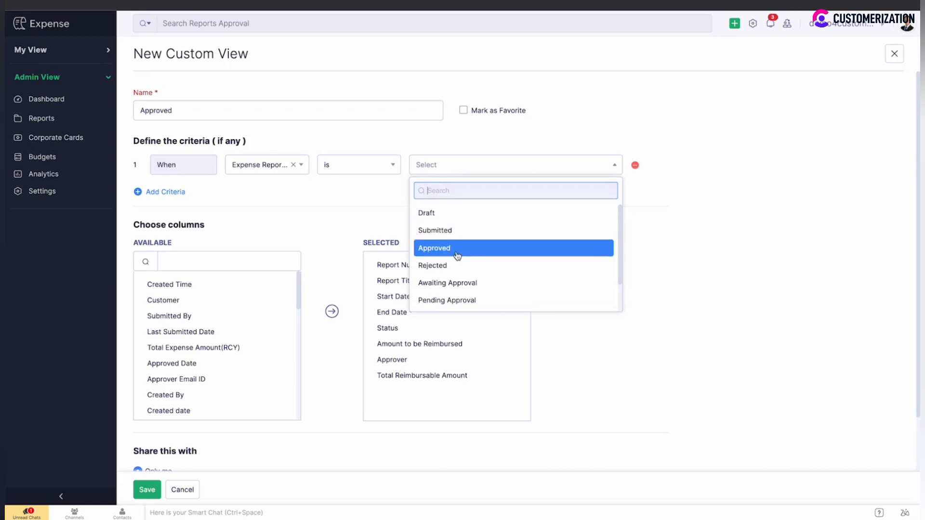
Filter the view to Approved reports and add the Customer column
click(457, 248)
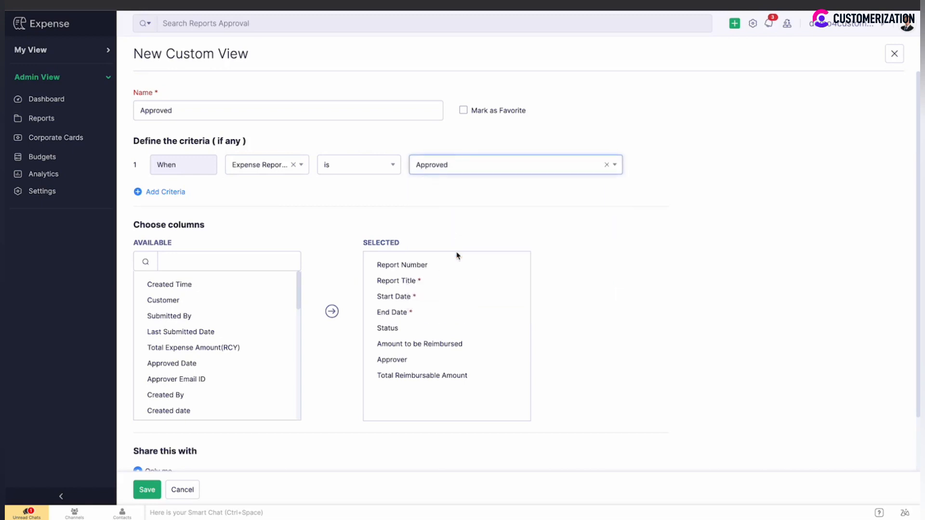
mouse_move(436, 339)
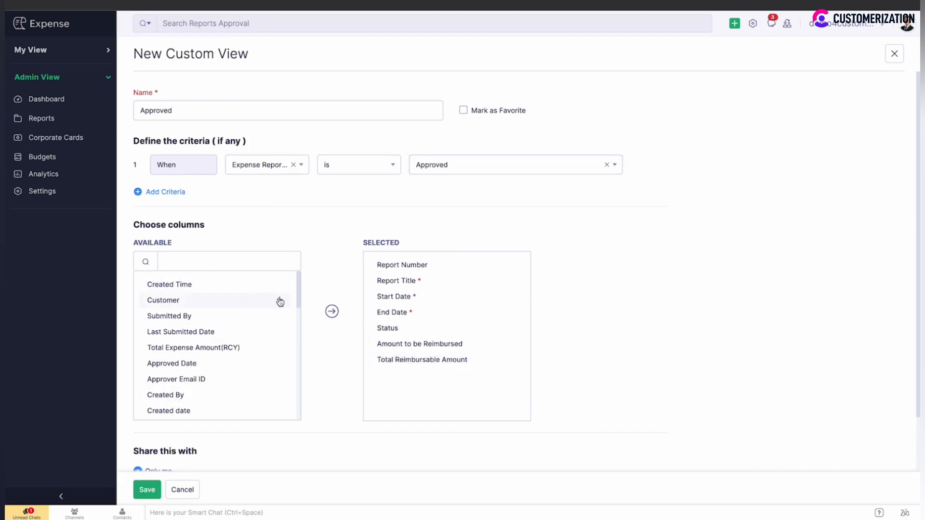
double_click(163, 300)
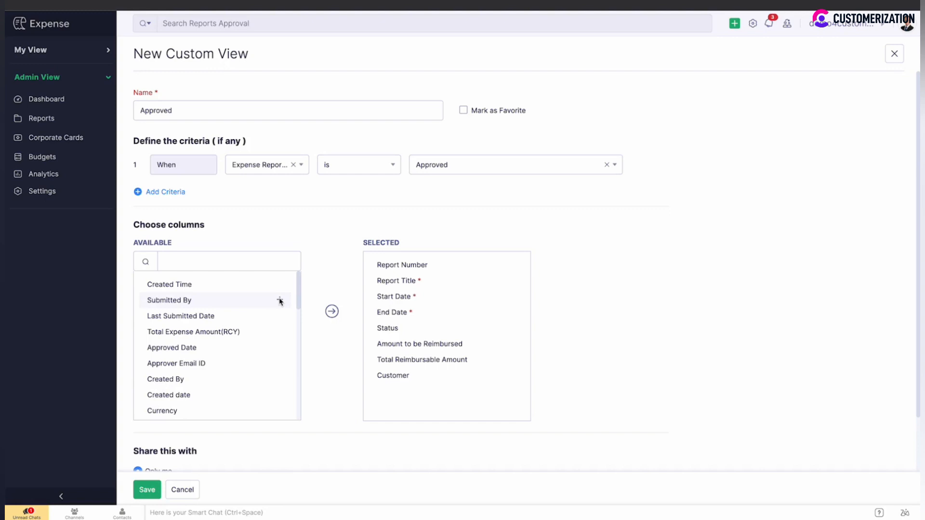
scroll(down, 3)
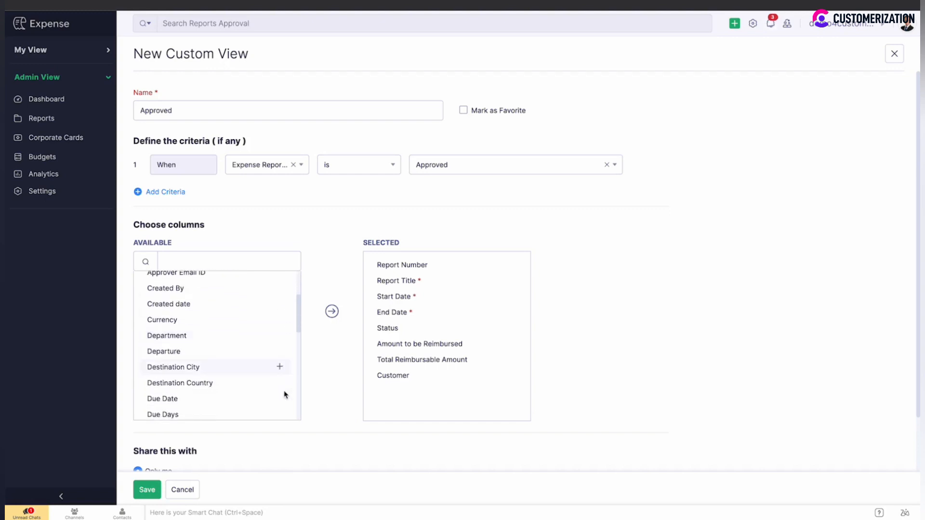
scroll(down, 3)
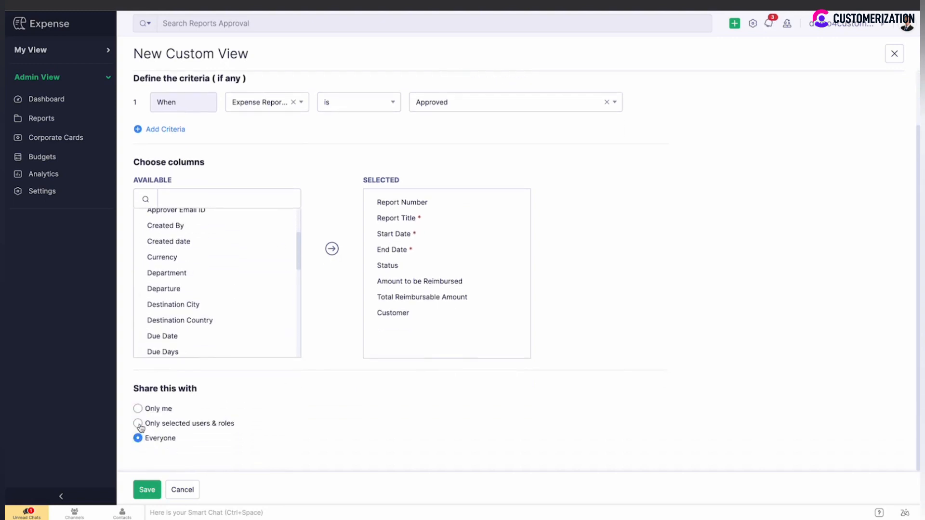
Share the Approved view with the Accountant role and save it
click(138, 423)
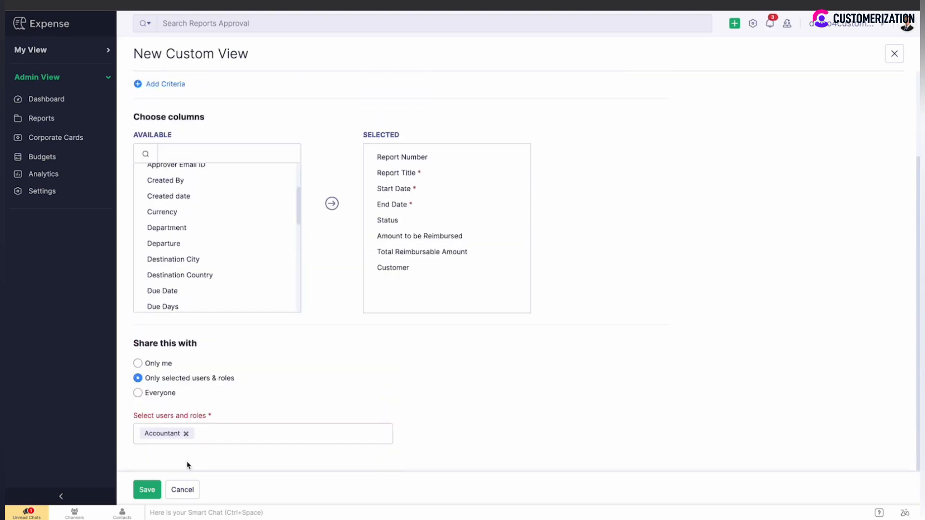
click(147, 490)
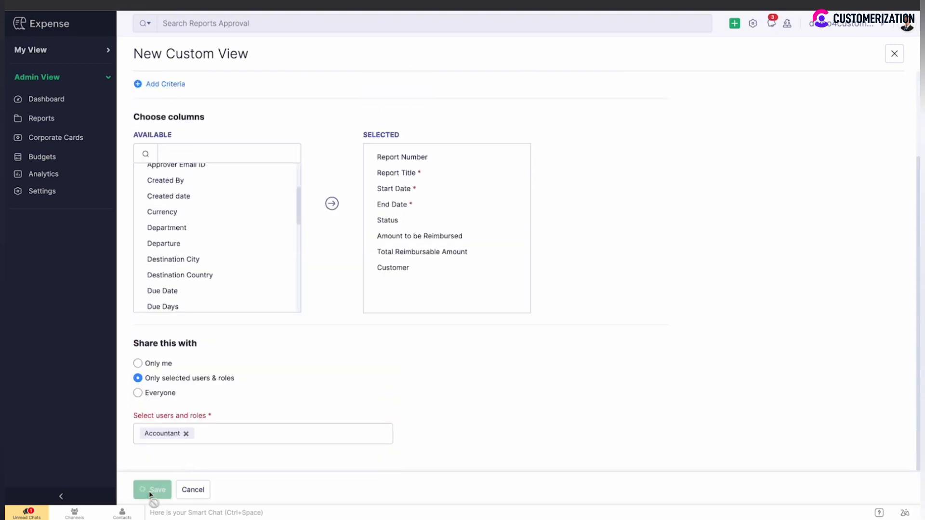
click(152, 490)
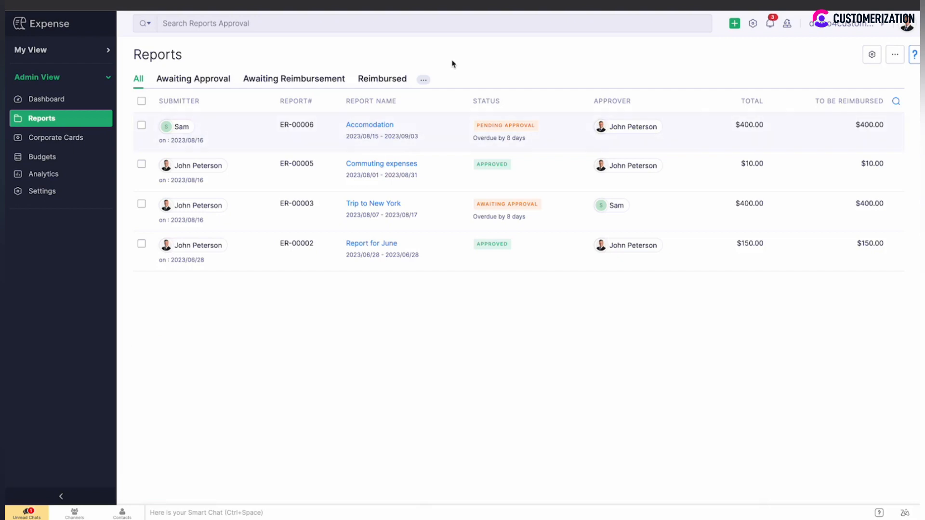
mouse_move(264, 129)
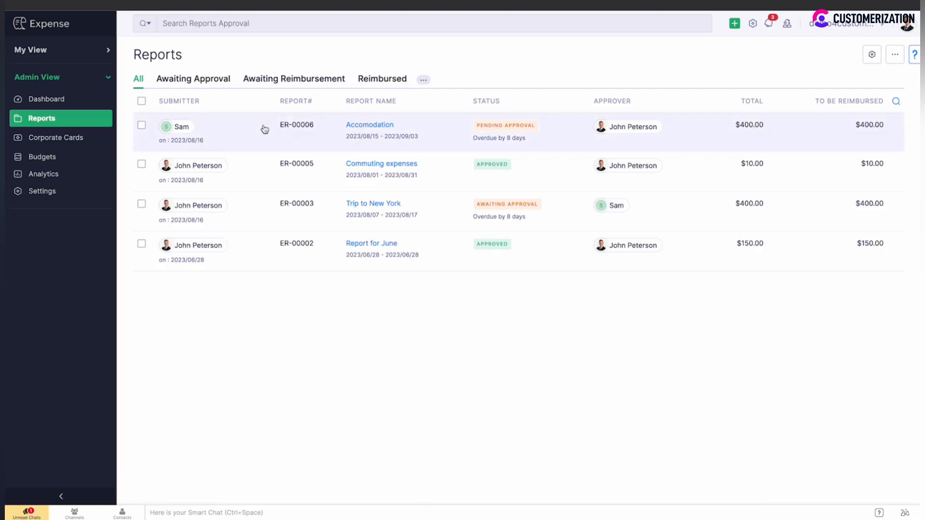
Open report ER-00006 and bring up its CSV export with the default template
click(370, 125)
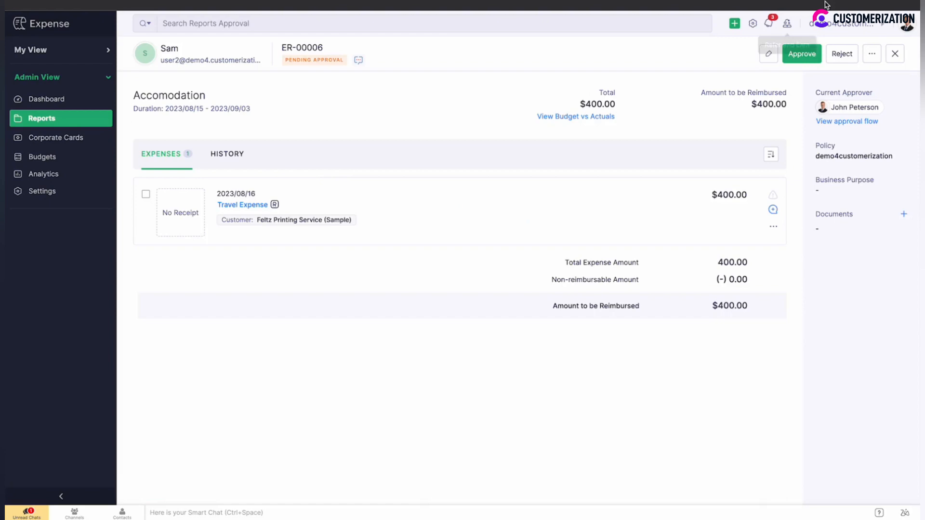
click(872, 53)
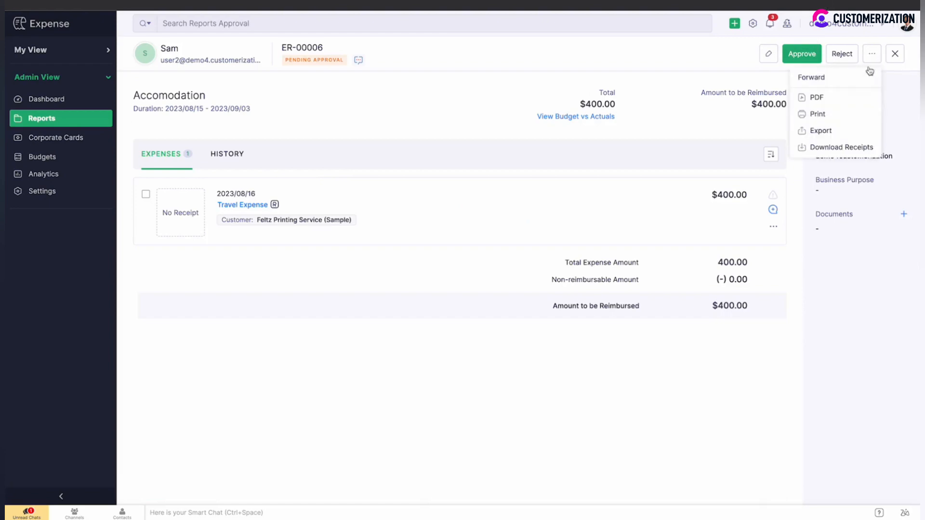
click(820, 131)
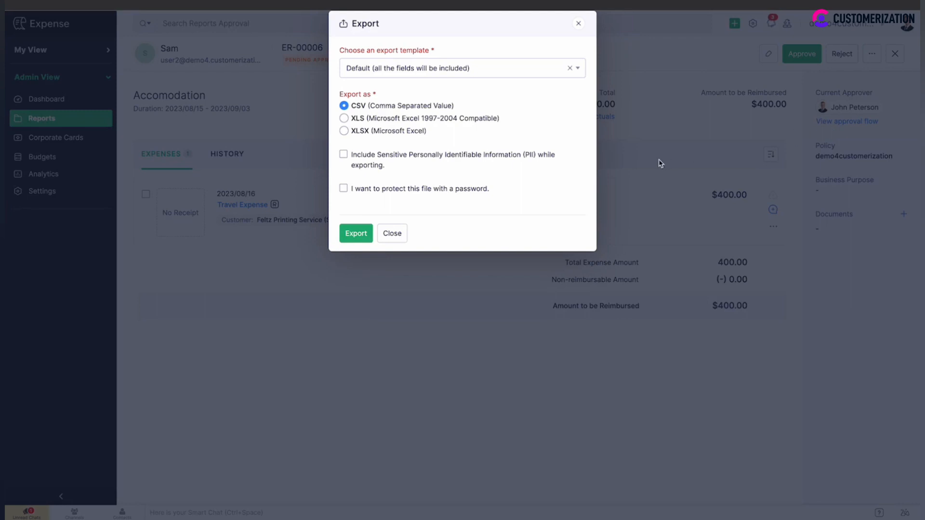
mouse_move(535, 76)
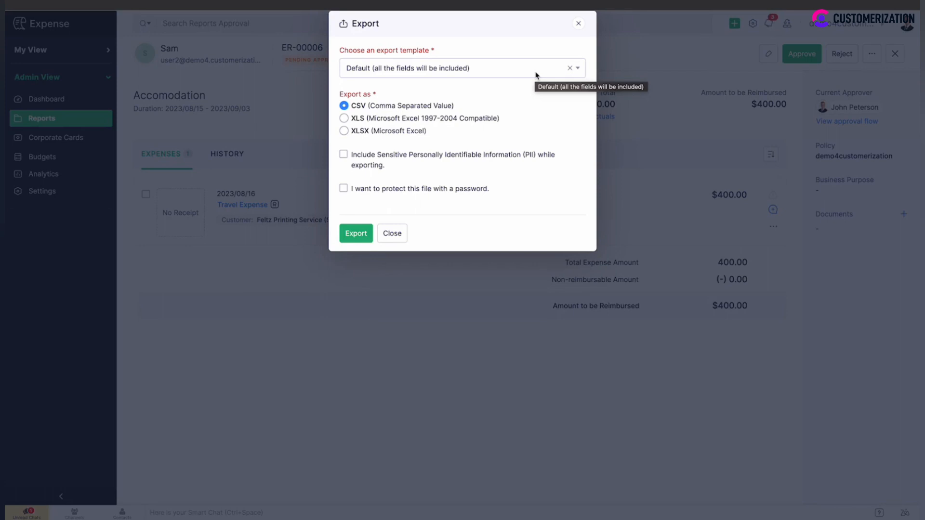
click(462, 68)
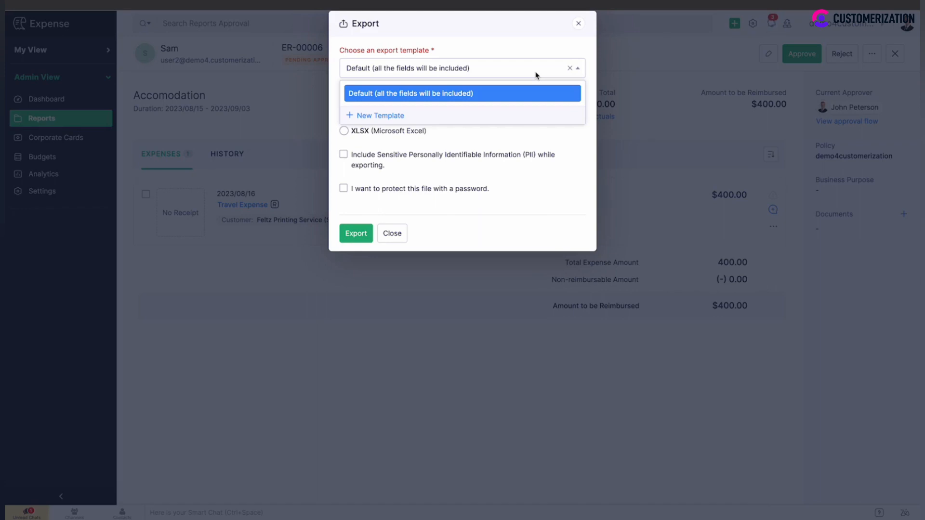
click(355, 233)
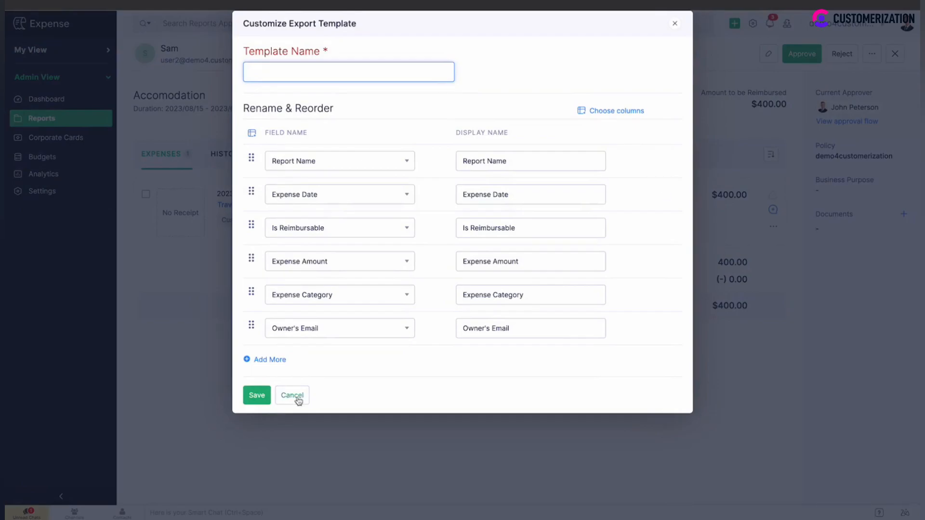
click(292, 395)
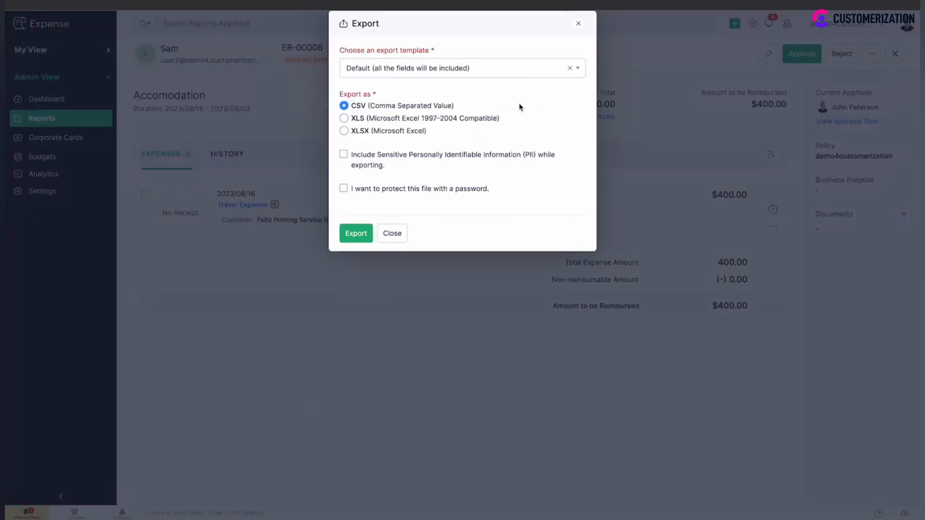
mouse_move(458, 133)
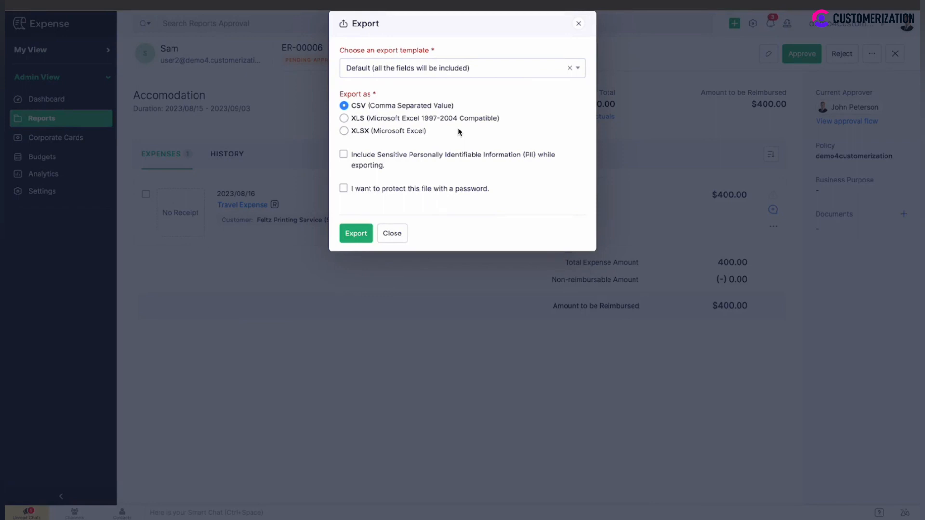
mouse_move(402, 192)
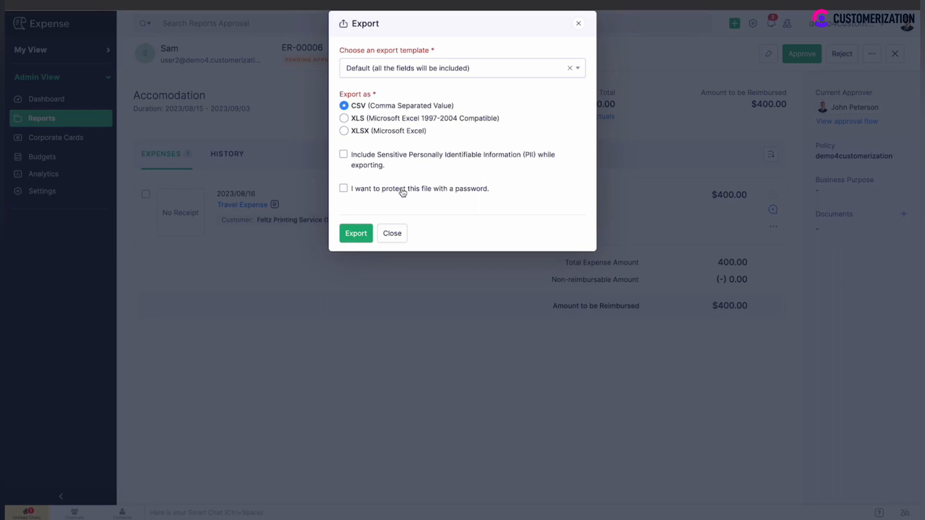
click(343, 188)
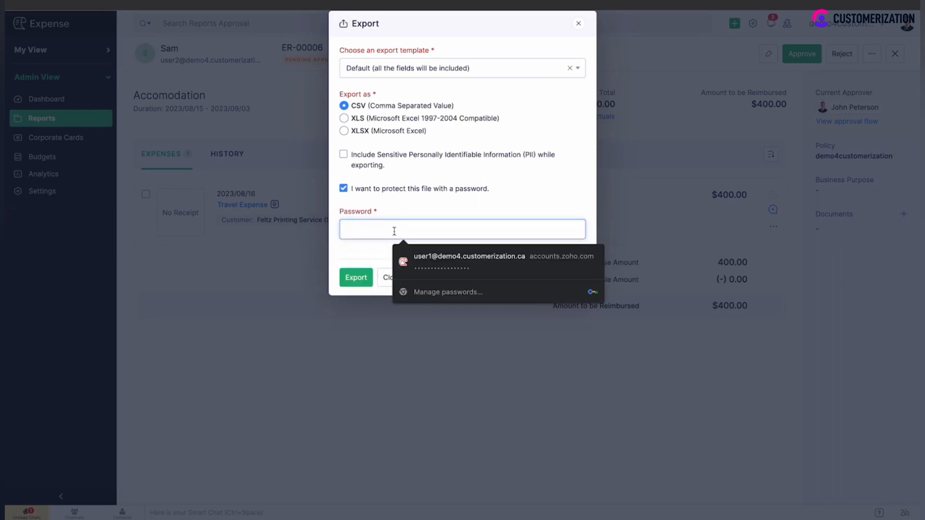
click(344, 188)
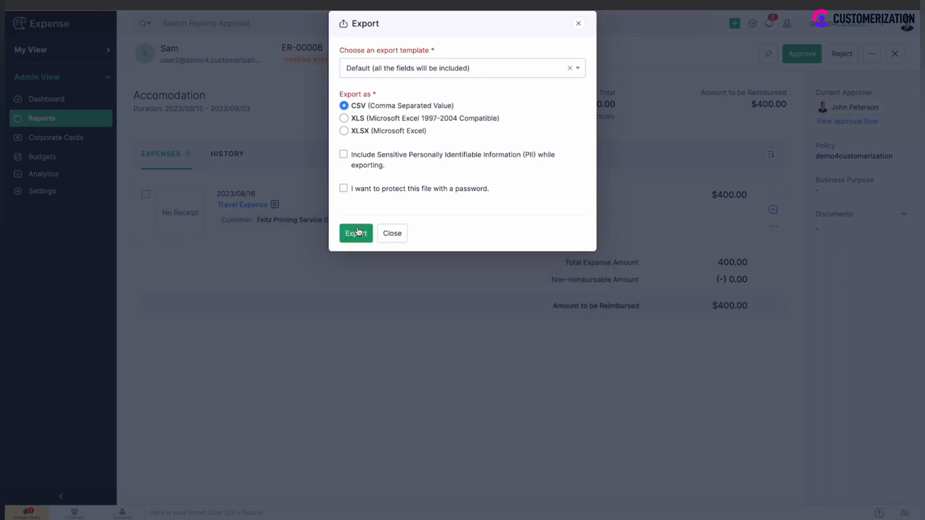
Export ER-00006 as CSV and start its Standard PDF download
click(355, 233)
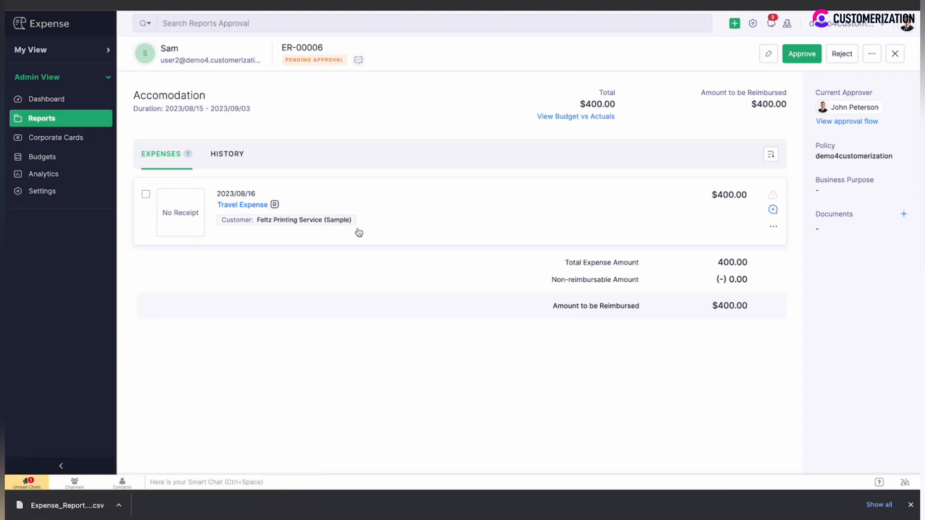
mouse_move(755, 69)
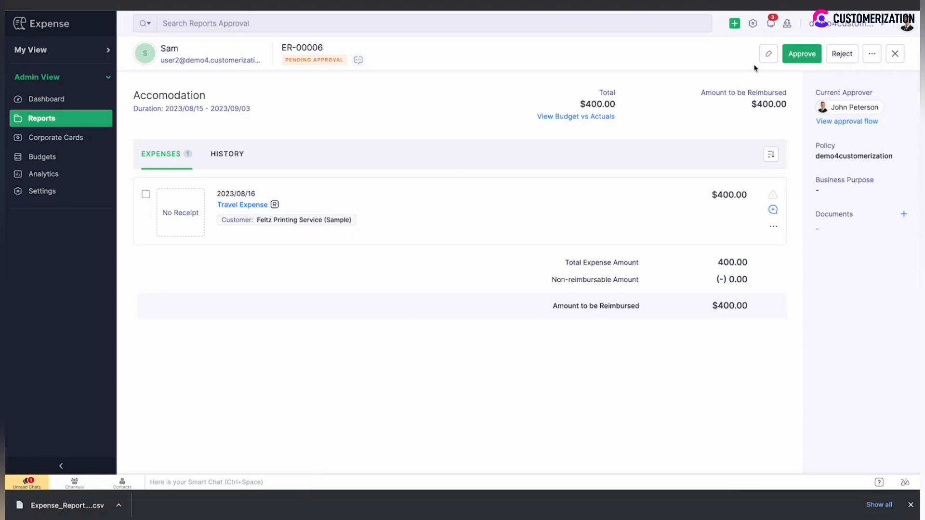
click(872, 54)
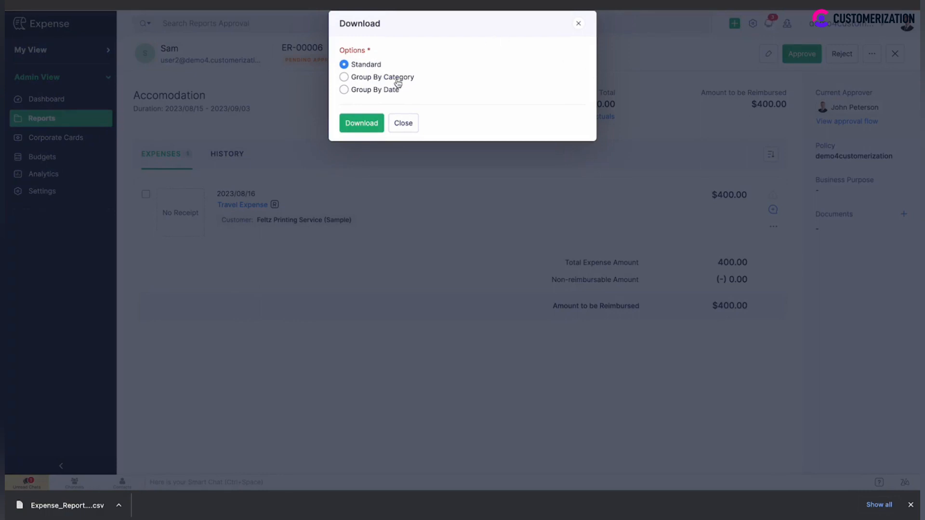
mouse_move(395, 95)
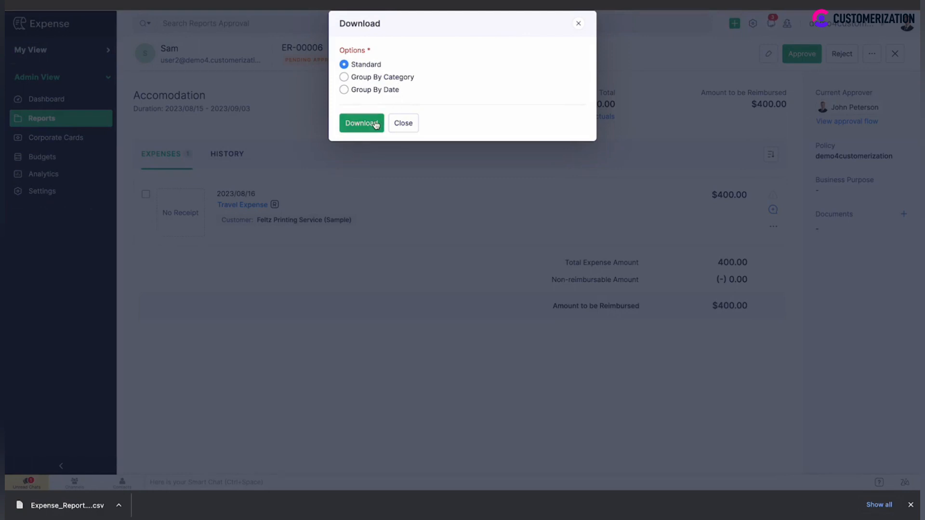
click(361, 123)
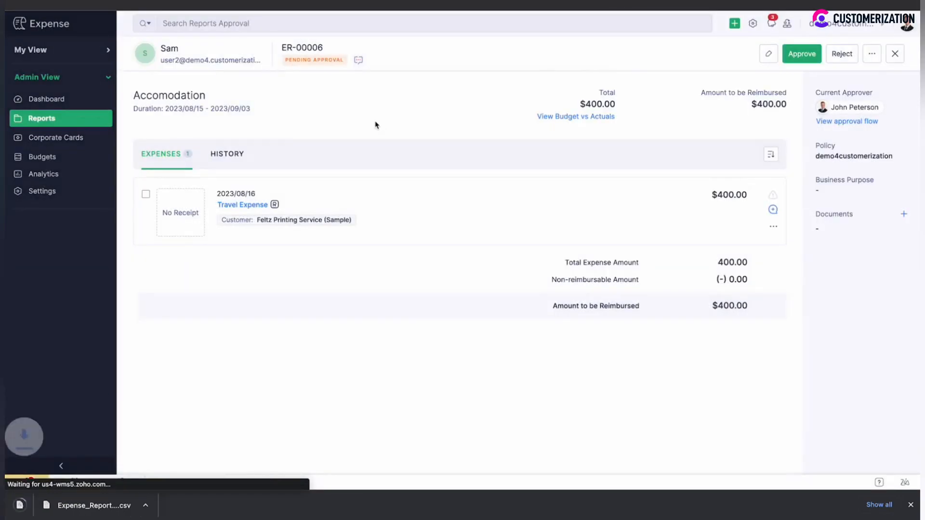